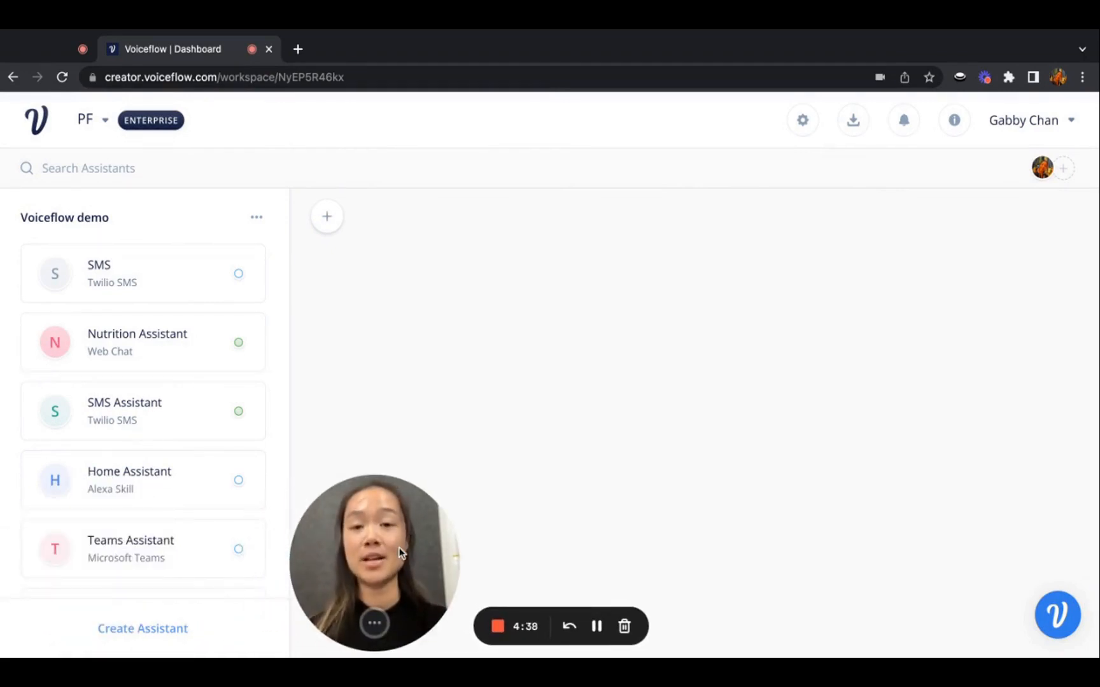
Step: Create an assistant named 'SMS' on the Twilio SMS channel and open it from the dashboard
{"action": "left_click", "coordinate": [143, 629]}
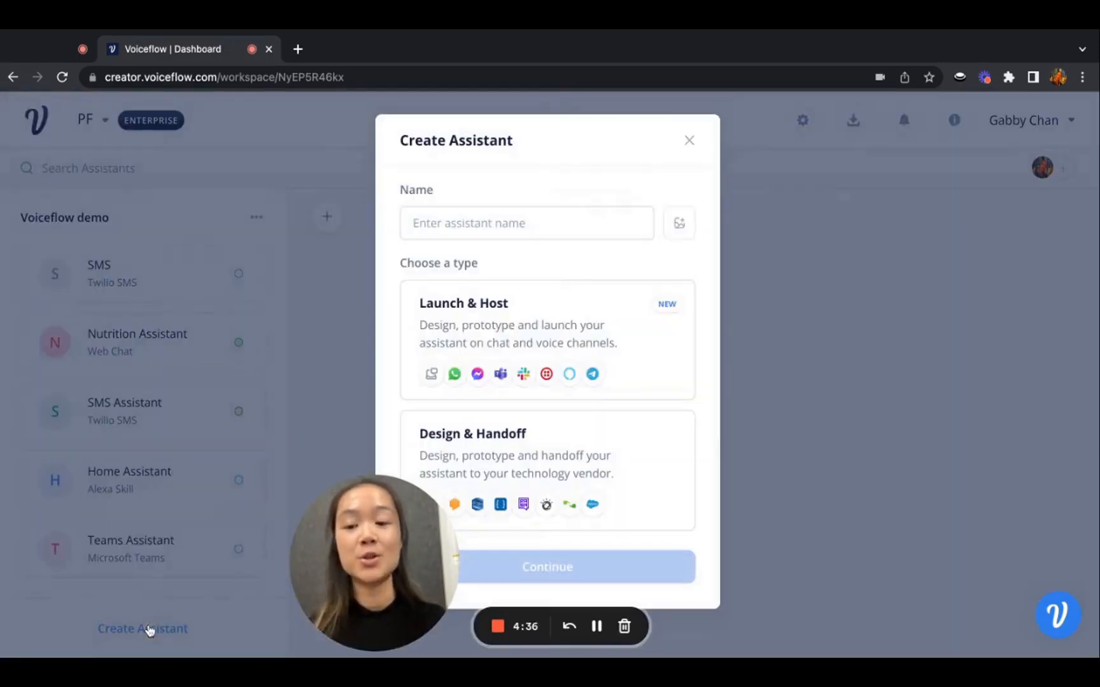
{"action": "type", "text": "SM"}
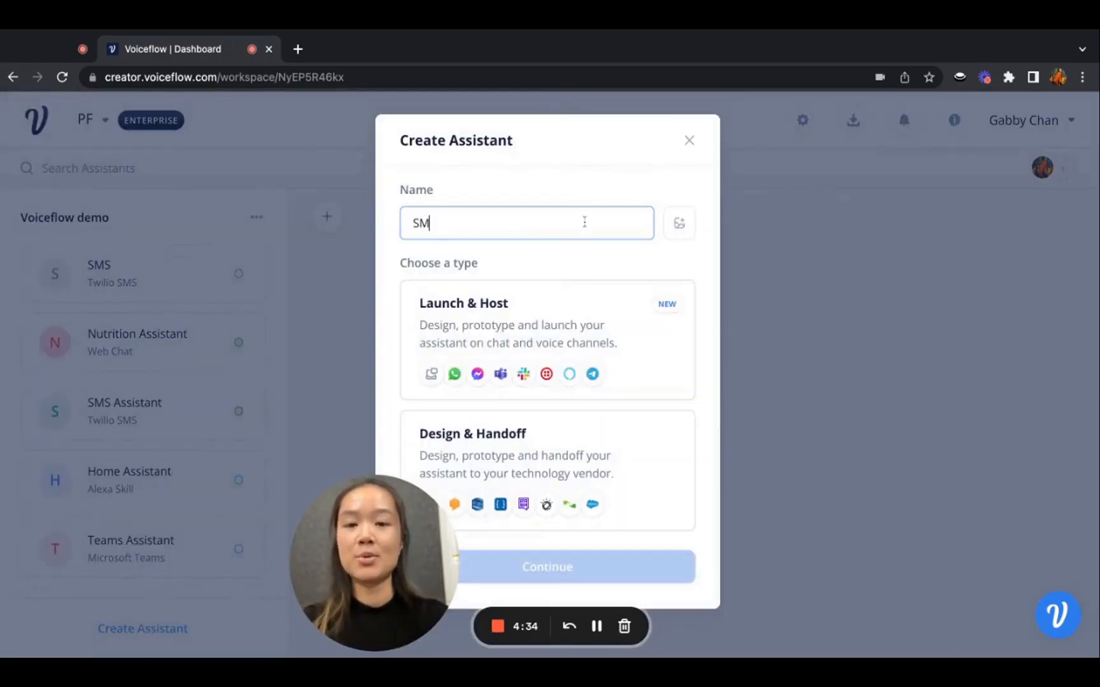
{"action": "type", "text": "S"}
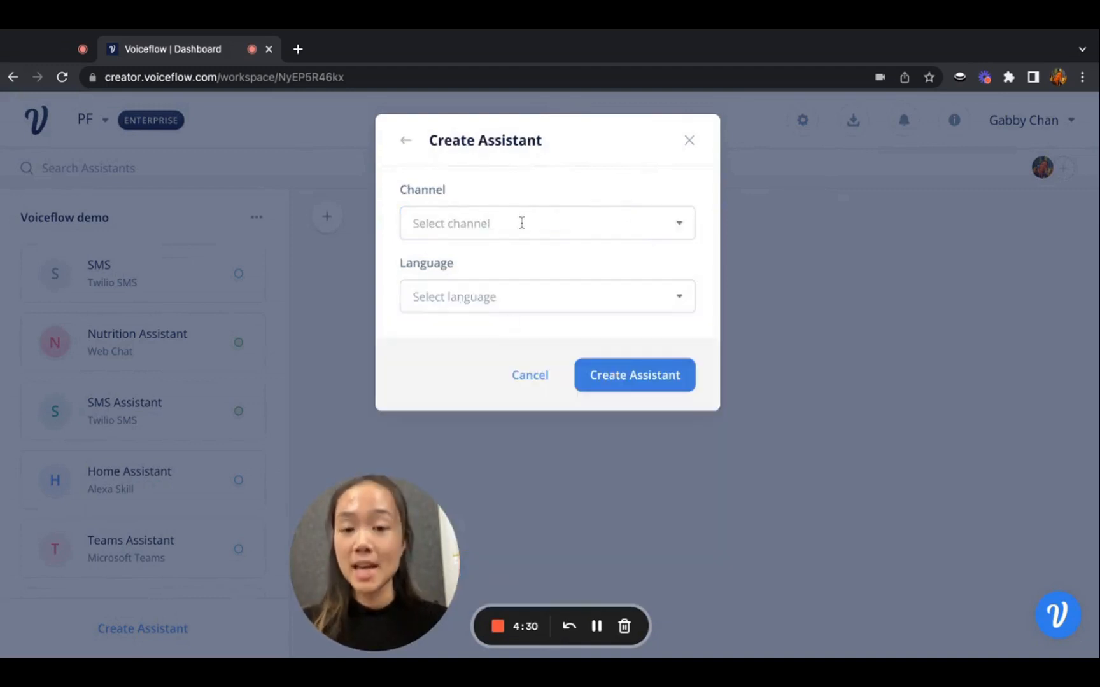
{"action": "left_click", "coordinate": [546, 223]}
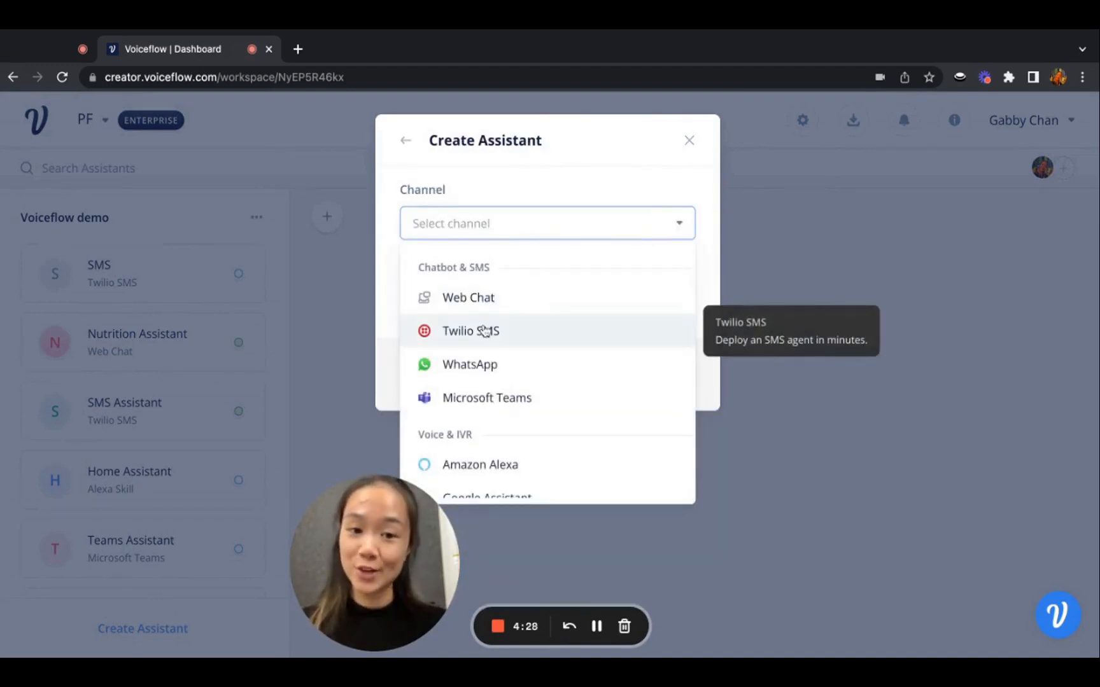
{"action": "left_click", "coordinate": [688, 140]}
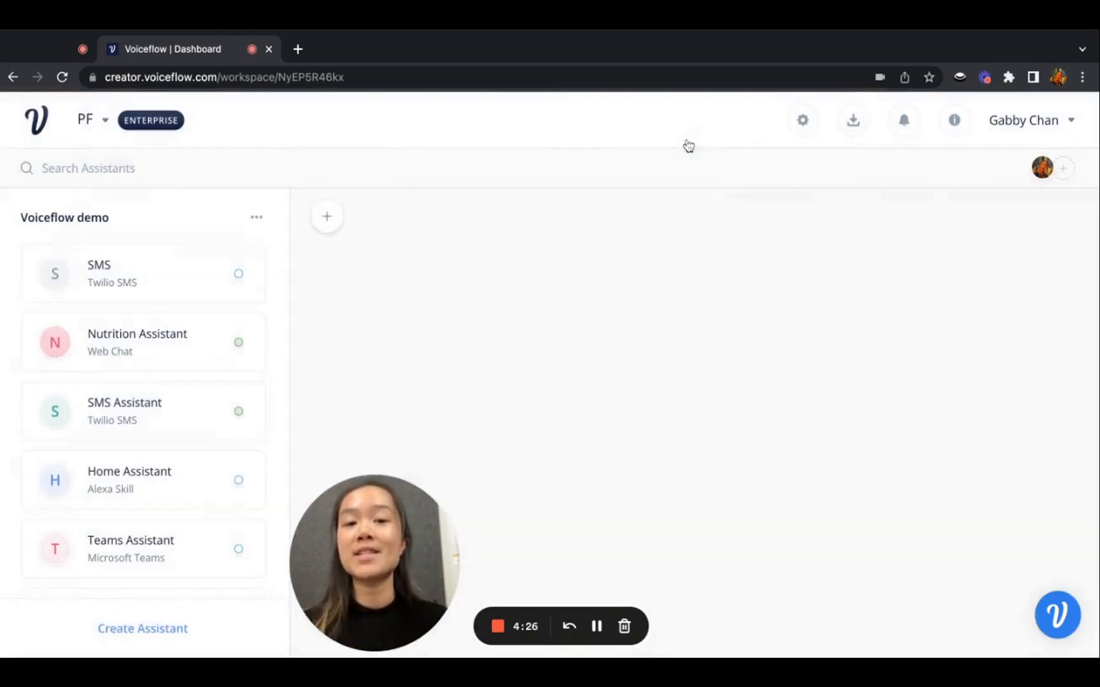
{"action": "left_click", "coordinate": [99, 274]}
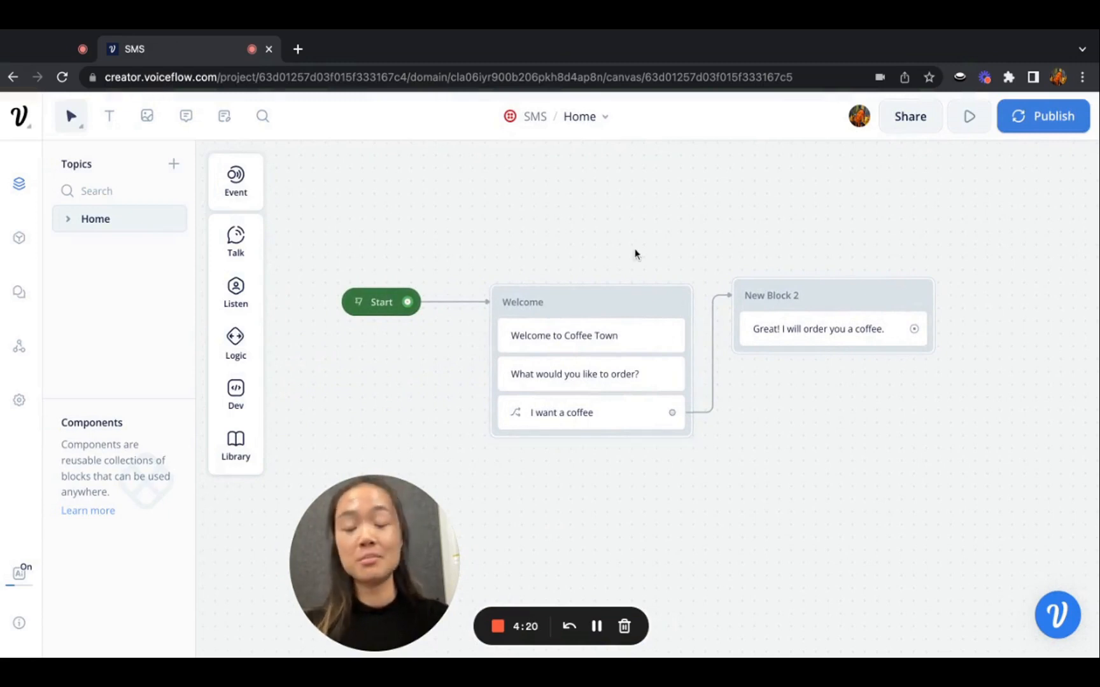
{"action": "mouse_move", "coordinate": [849, 202]}
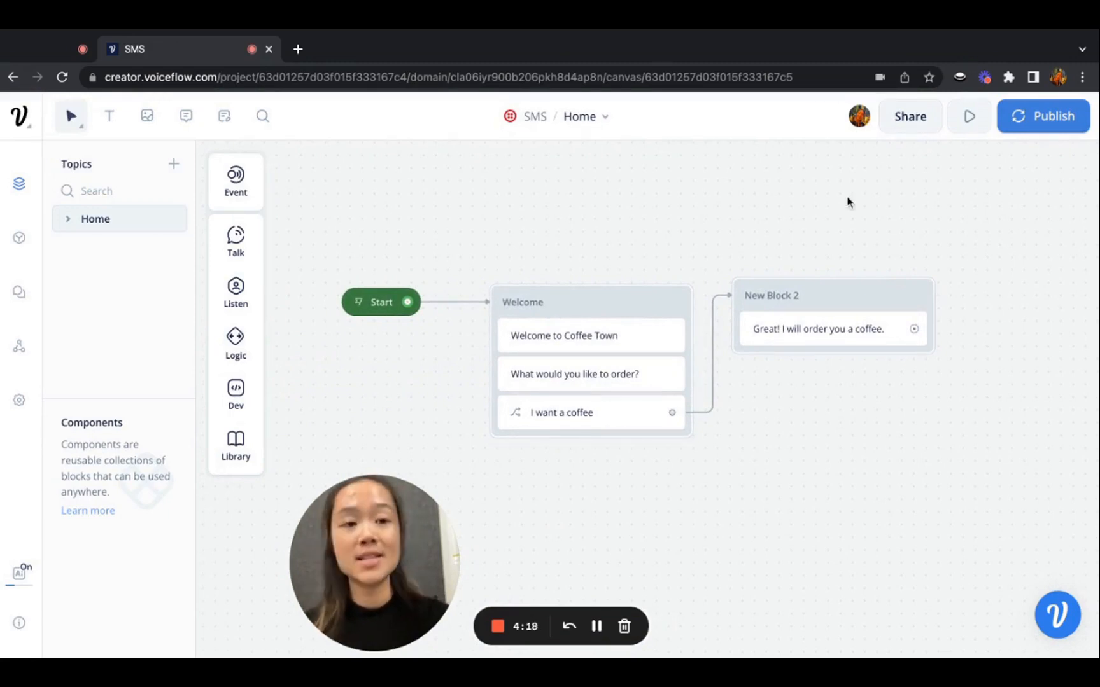
Step: Run a prototype test sending 'I want a coffee', then return to the designer canvas
{"action": "left_click", "coordinate": [969, 115]}
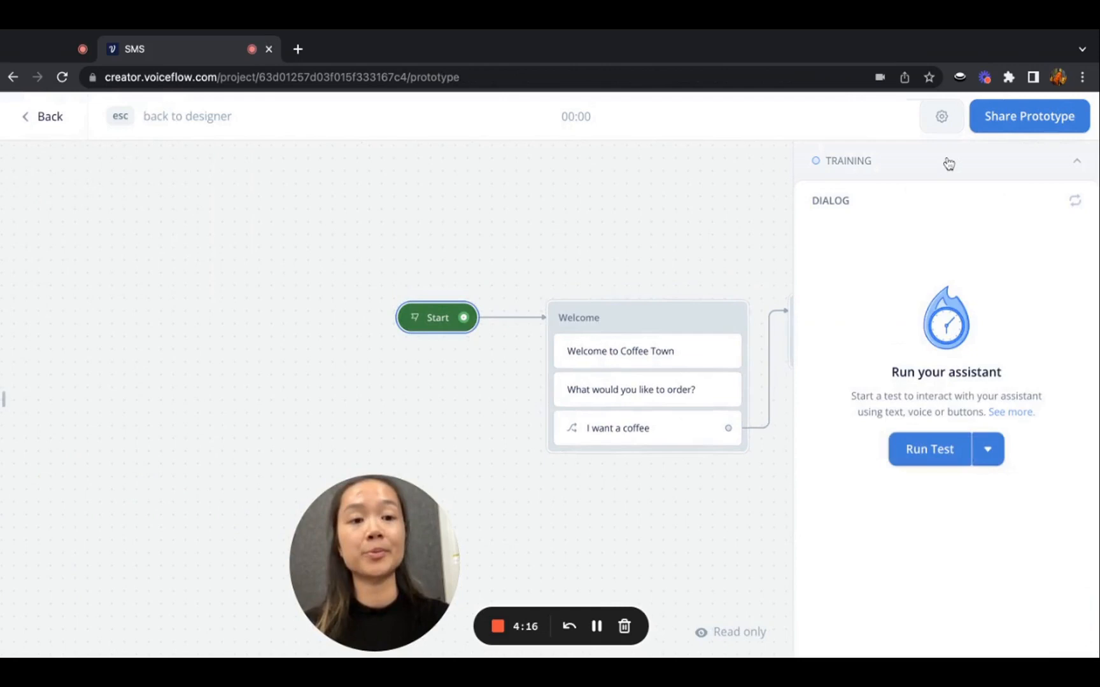
{"action": "left_click", "coordinate": [929, 449]}
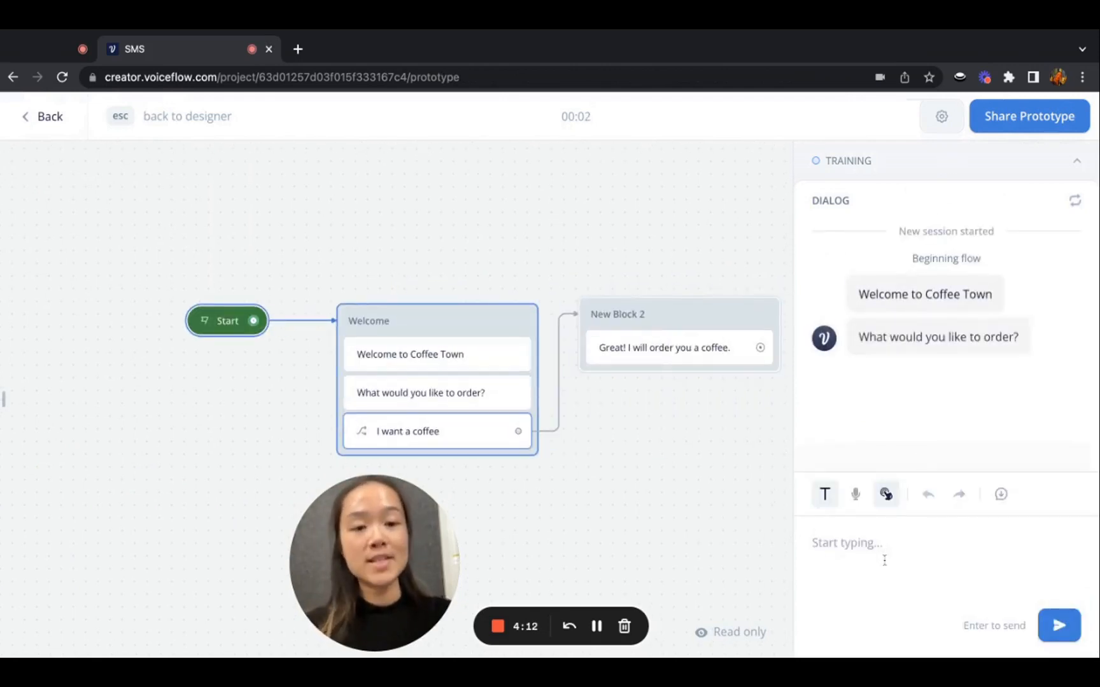
{"action": "type", "text": "I want a"}
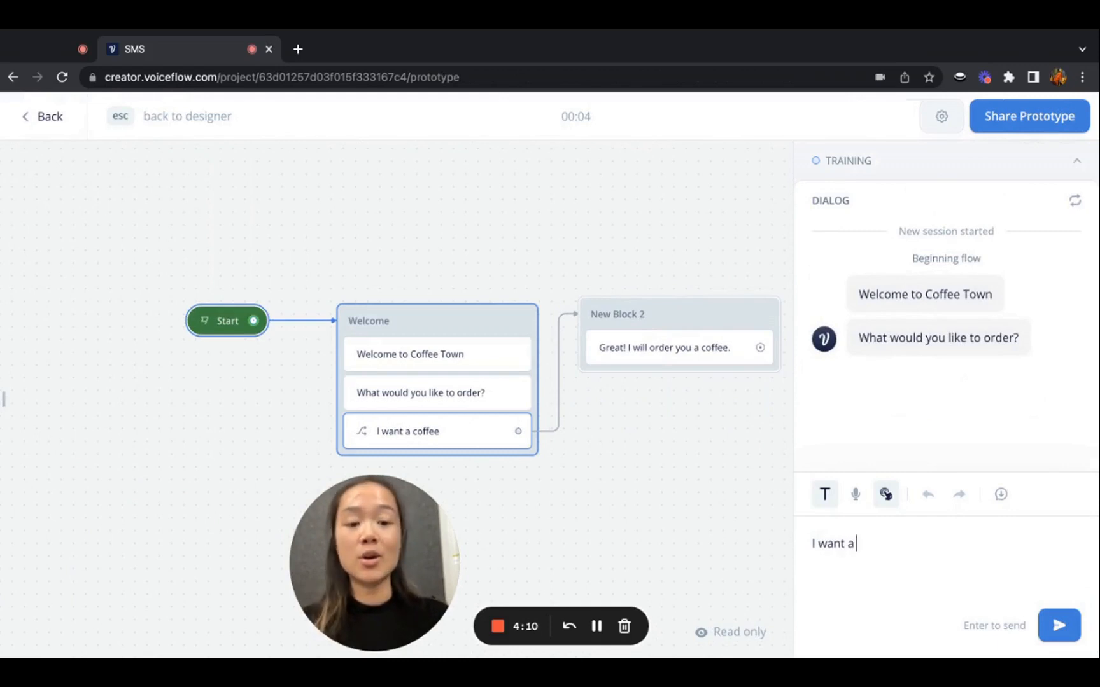
{"action": "key", "text": "Return"}
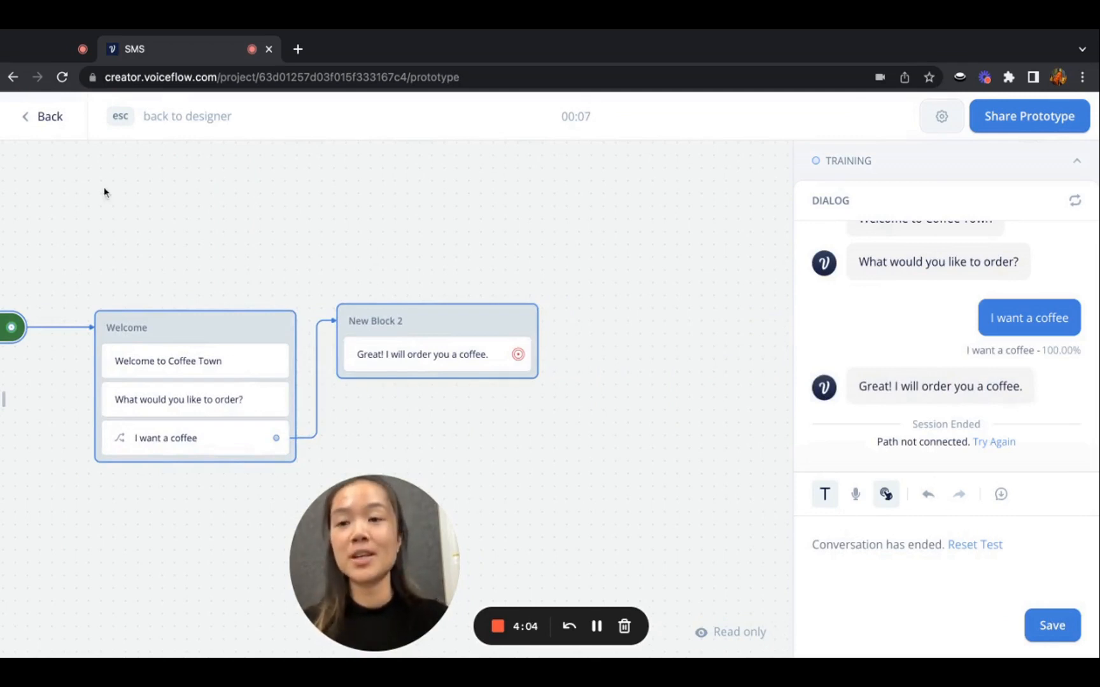
{"action": "mouse_move", "coordinate": [46, 134]}
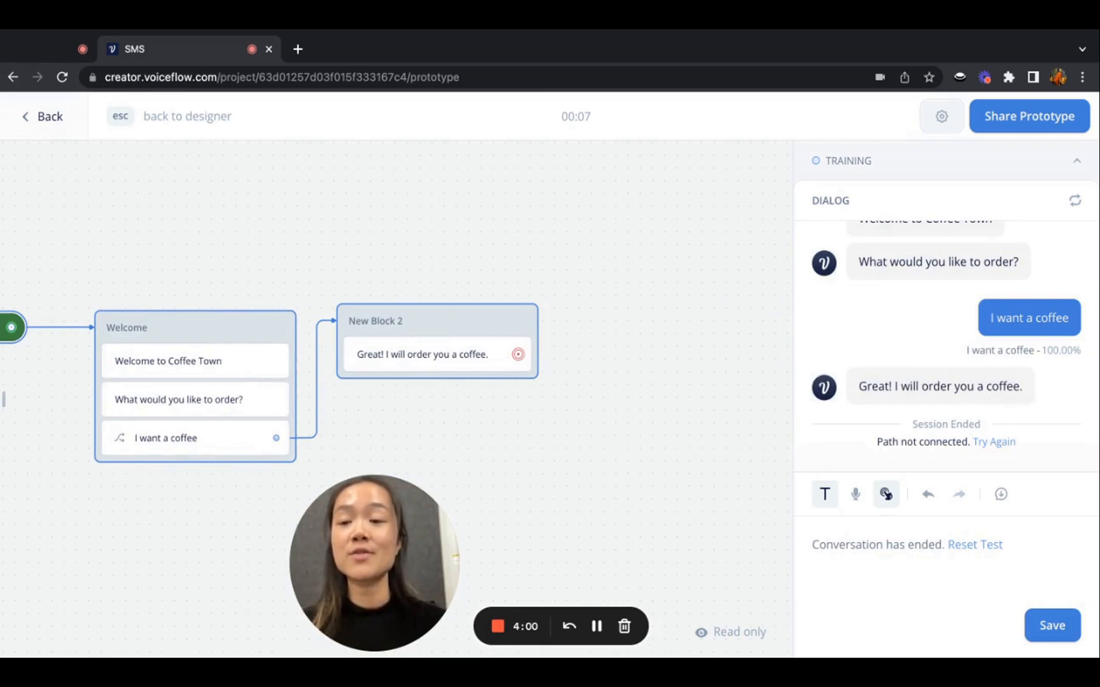
{"action": "left_click", "coordinate": [187, 116]}
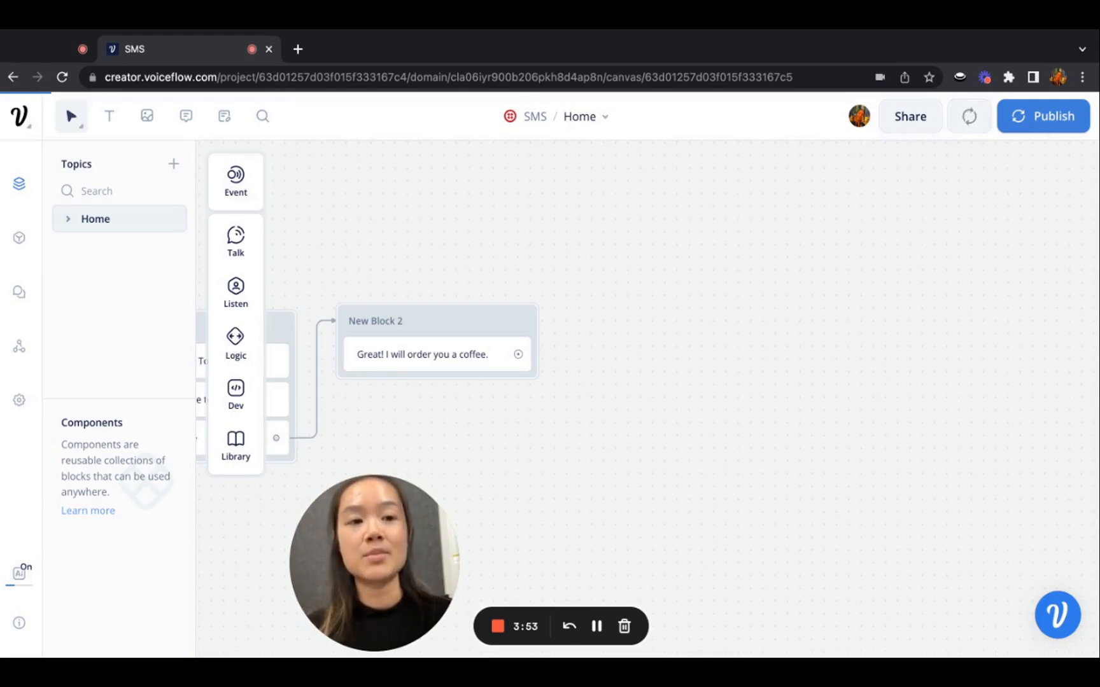
Step: Add your own phone number via Test on Phone so the assistant texts it
{"action": "left_click", "coordinate": [969, 115]}
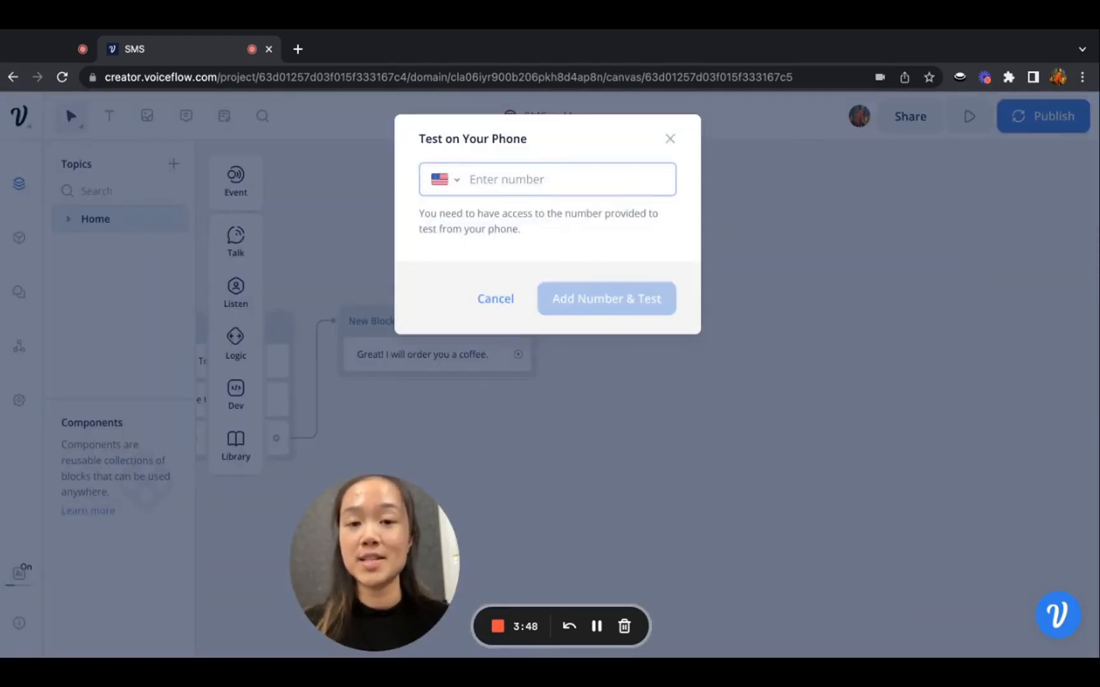
{"action": "left_click", "coordinate": [606, 298]}
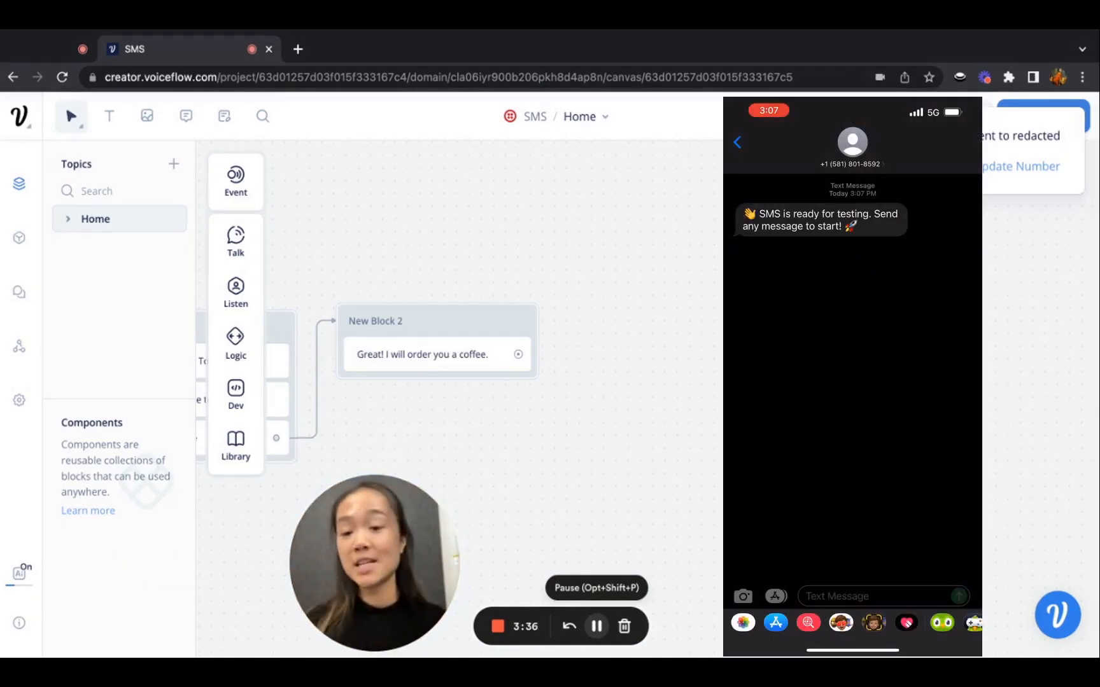
Step: From the phone, text the assistant a greeting and then 'I want a coffee'
{"action": "type", "text": "He"}
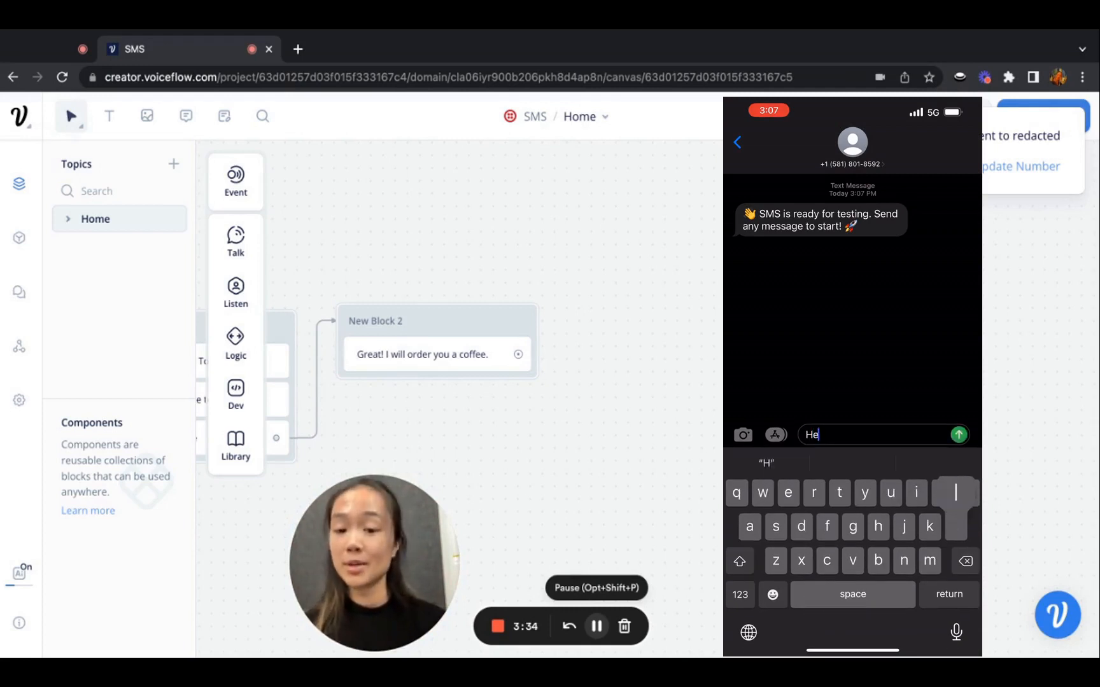
{"action": "left_click", "coordinate": [958, 435]}
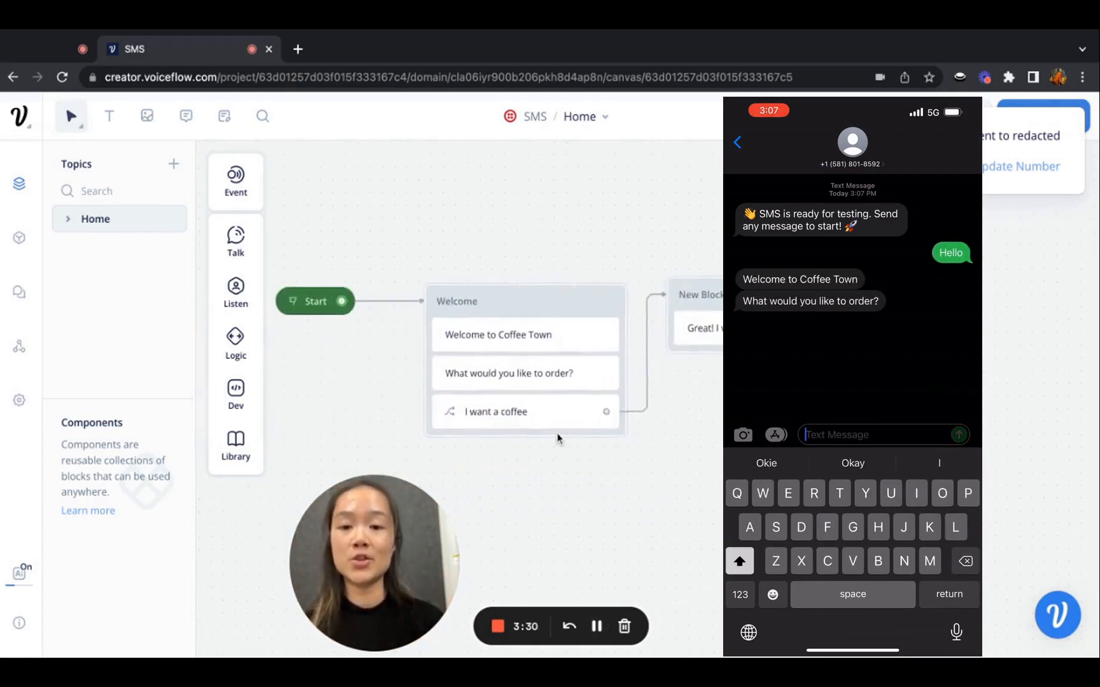
{"action": "type", "text": "I want a coff"}
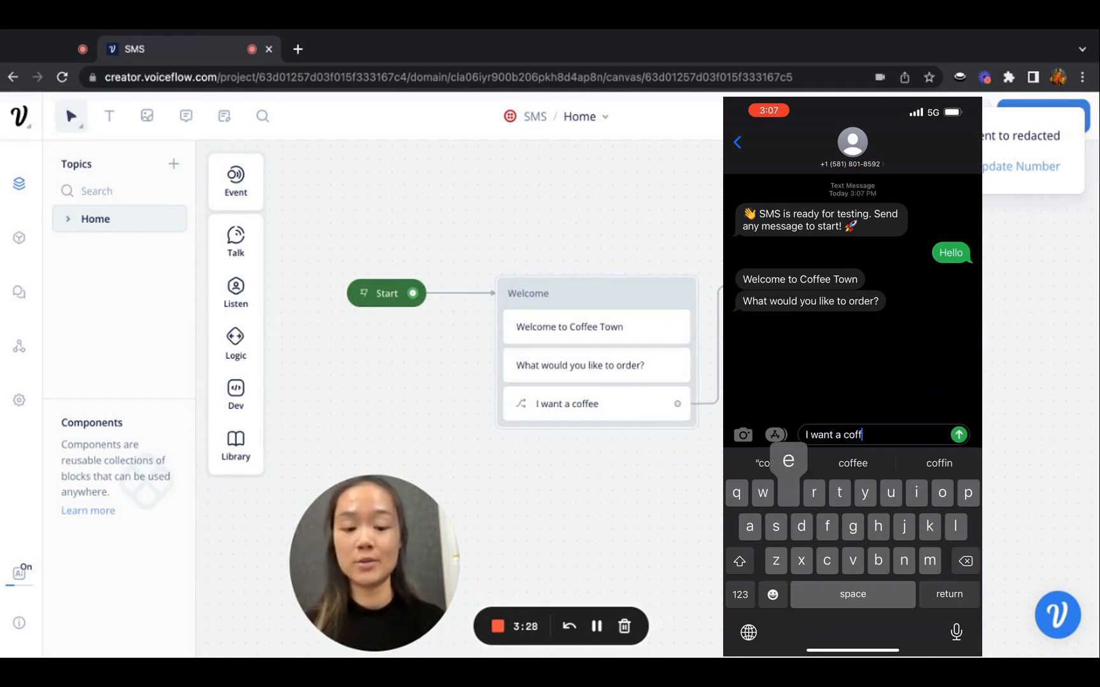
{"action": "left_click", "coordinate": [959, 436]}
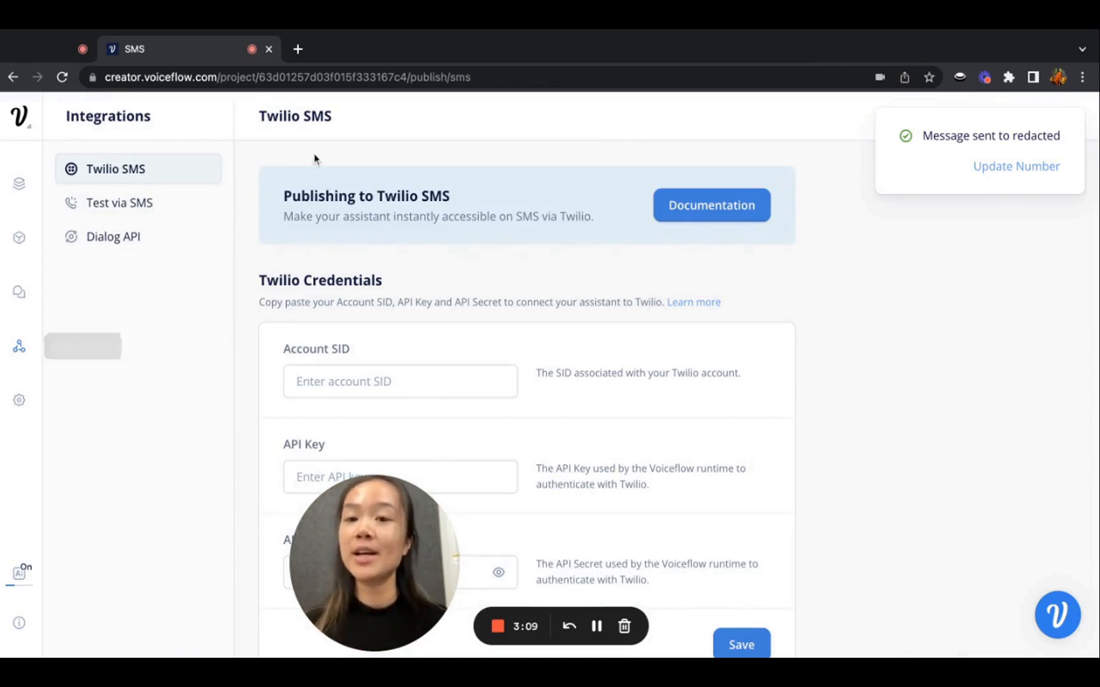
{"action": "mouse_move", "coordinate": [422, 263]}
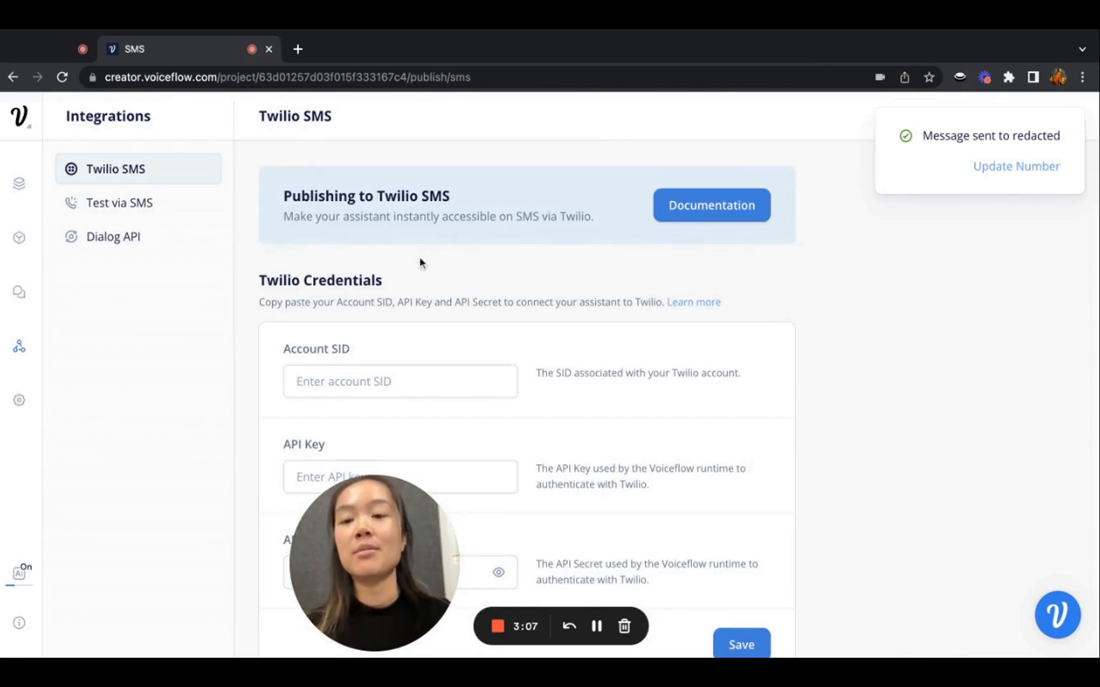
Step: Review the Twilio Credentials and Messaging Service sections, then open the integration Documentation
{"action": "scroll", "scroll_direction": "down", "scroll_amount": 3}
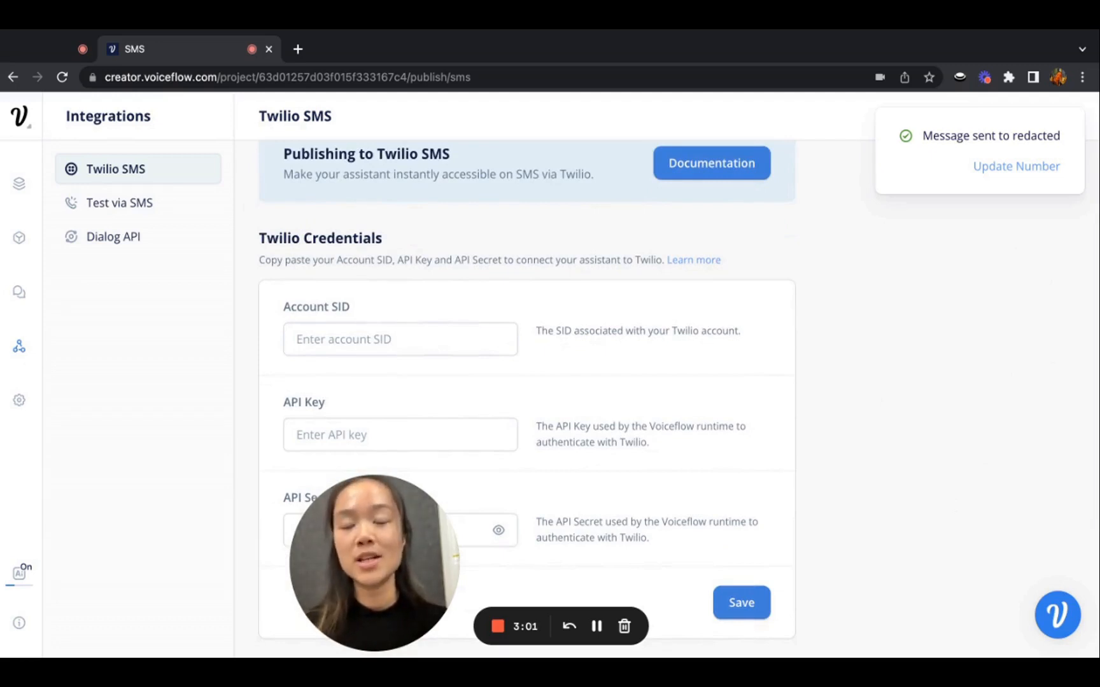
{"action": "scroll", "scroll_direction": "down", "scroll_amount": 3}
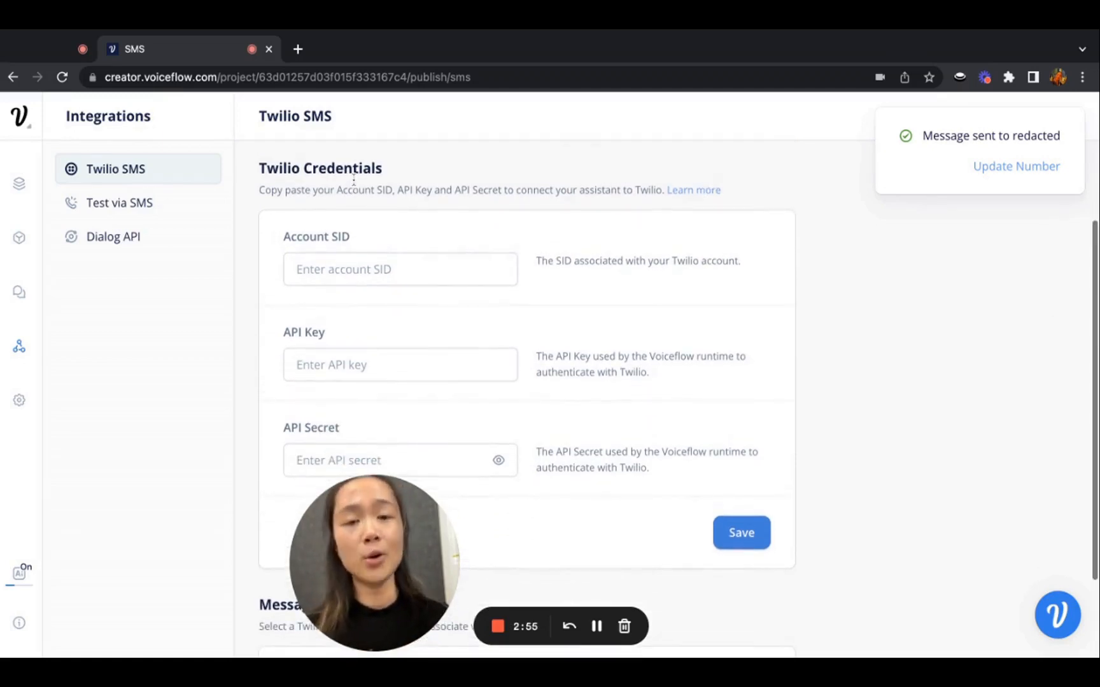
{"action": "scroll", "scroll_direction": "up", "scroll_amount": 3}
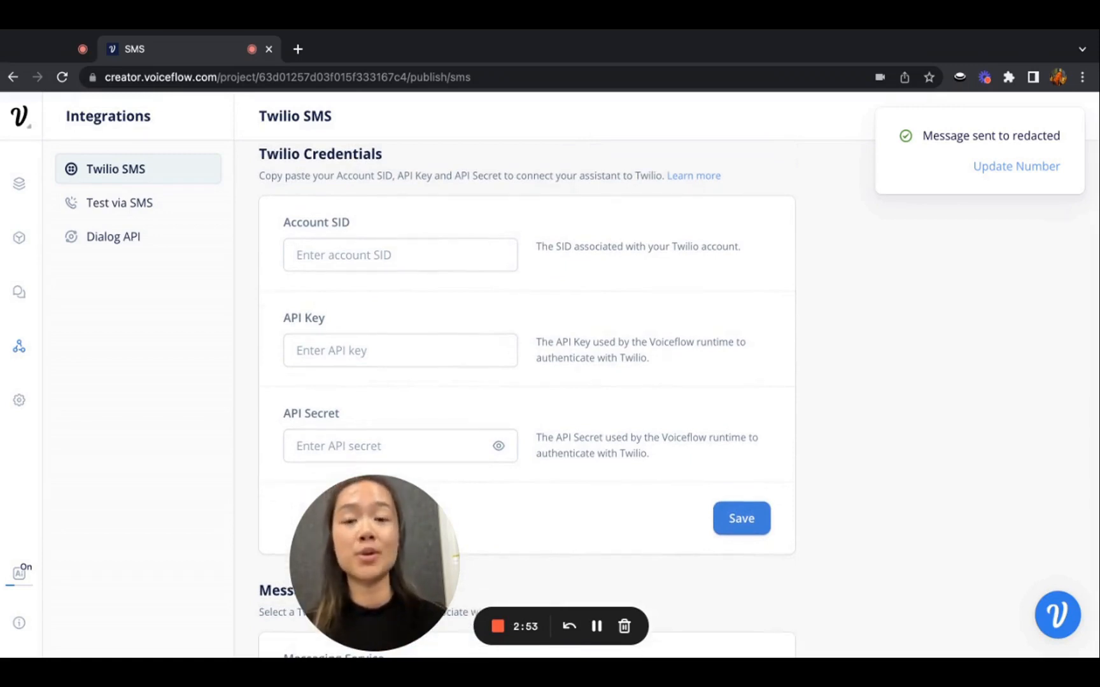
{"action": "scroll", "scroll_direction": "down", "scroll_amount": 3}
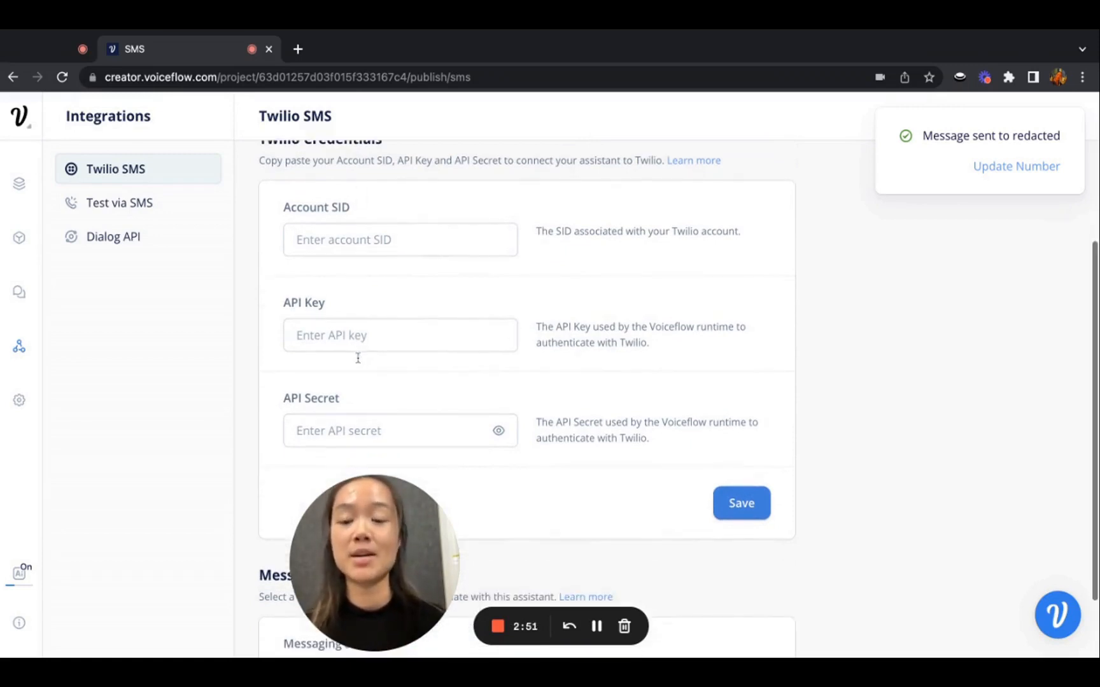
{"action": "scroll", "scroll_direction": "down", "scroll_amount": 3}
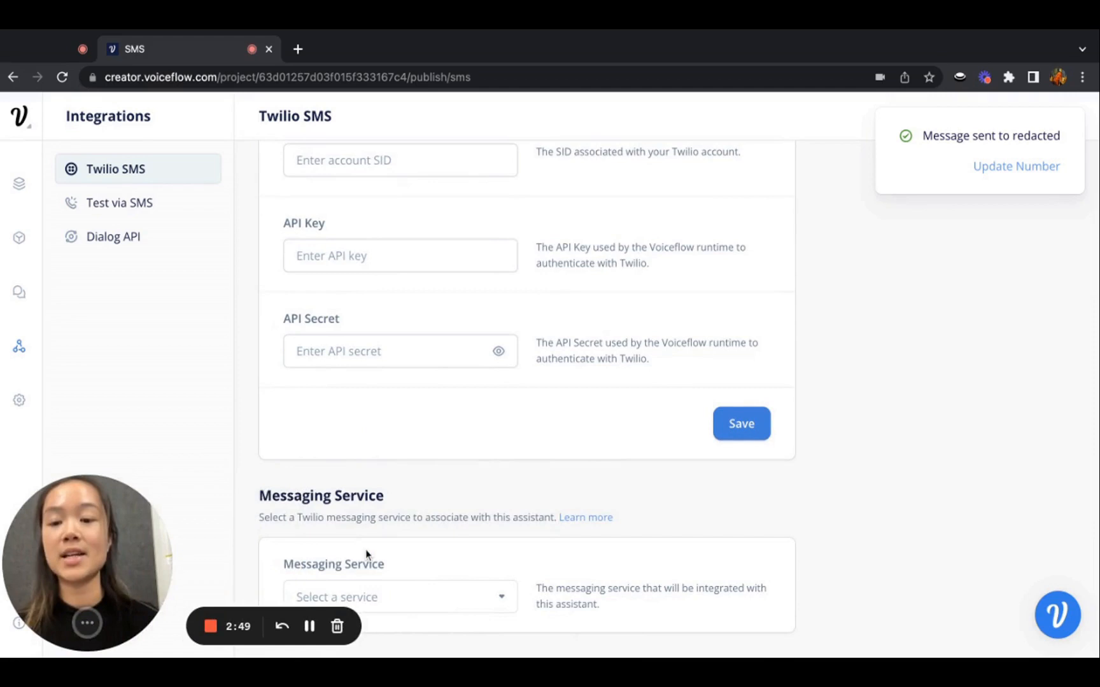
{"action": "mouse_move", "coordinate": [157, 510]}
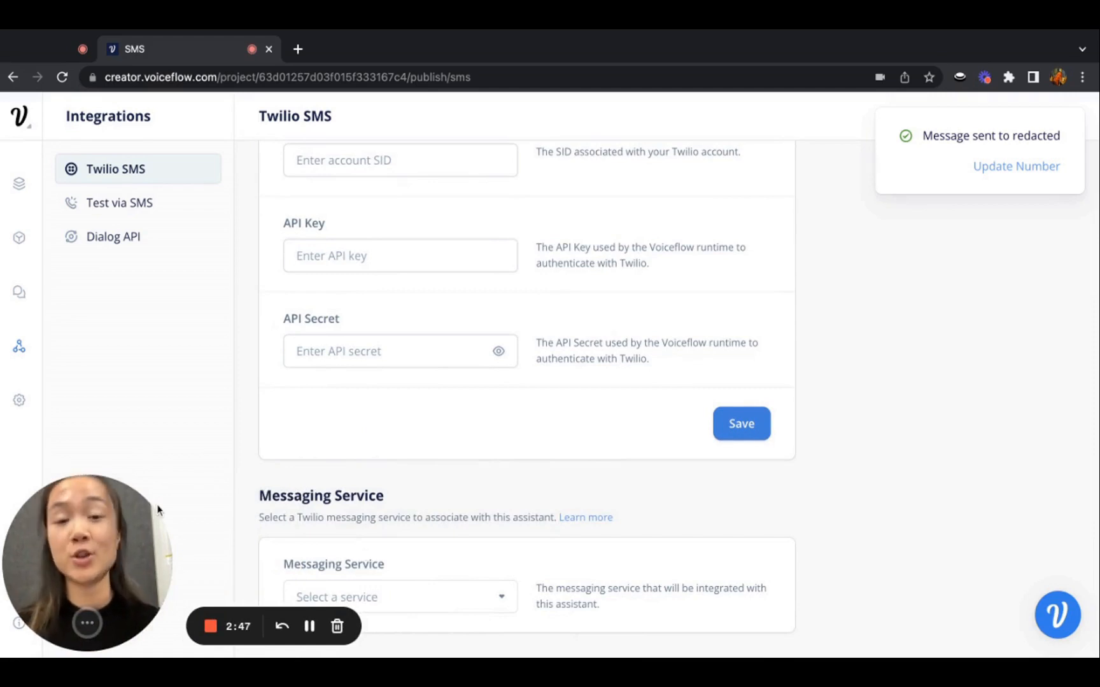
{"action": "mouse_move", "coordinate": [455, 477]}
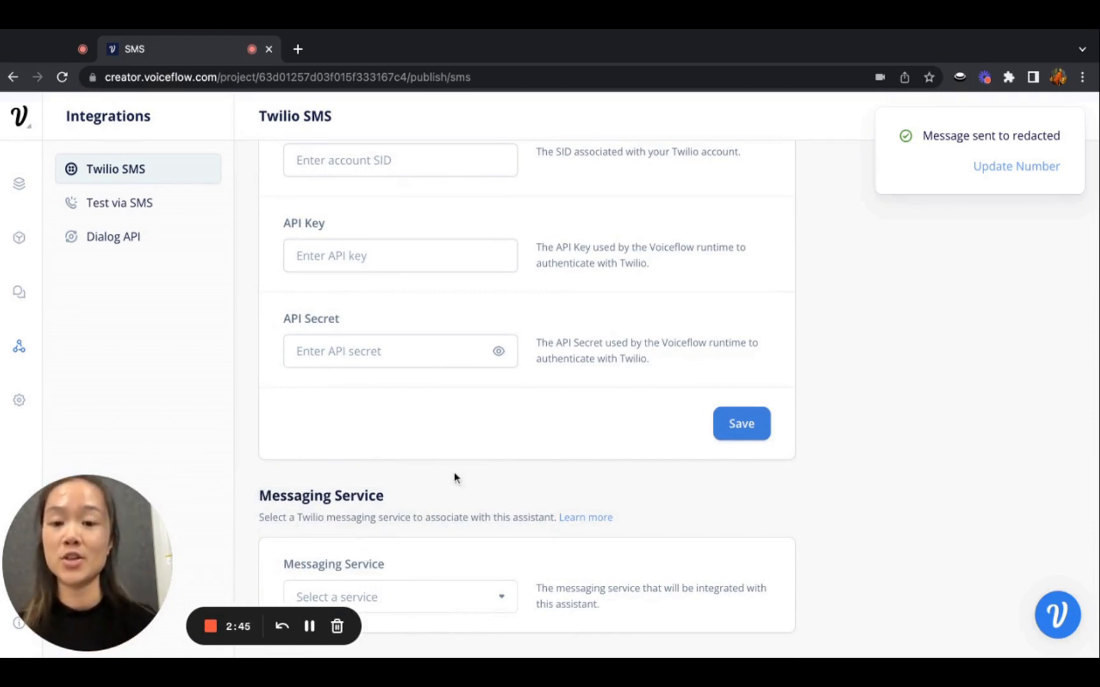
{"action": "scroll", "scroll_direction": "up", "scroll_amount": 3}
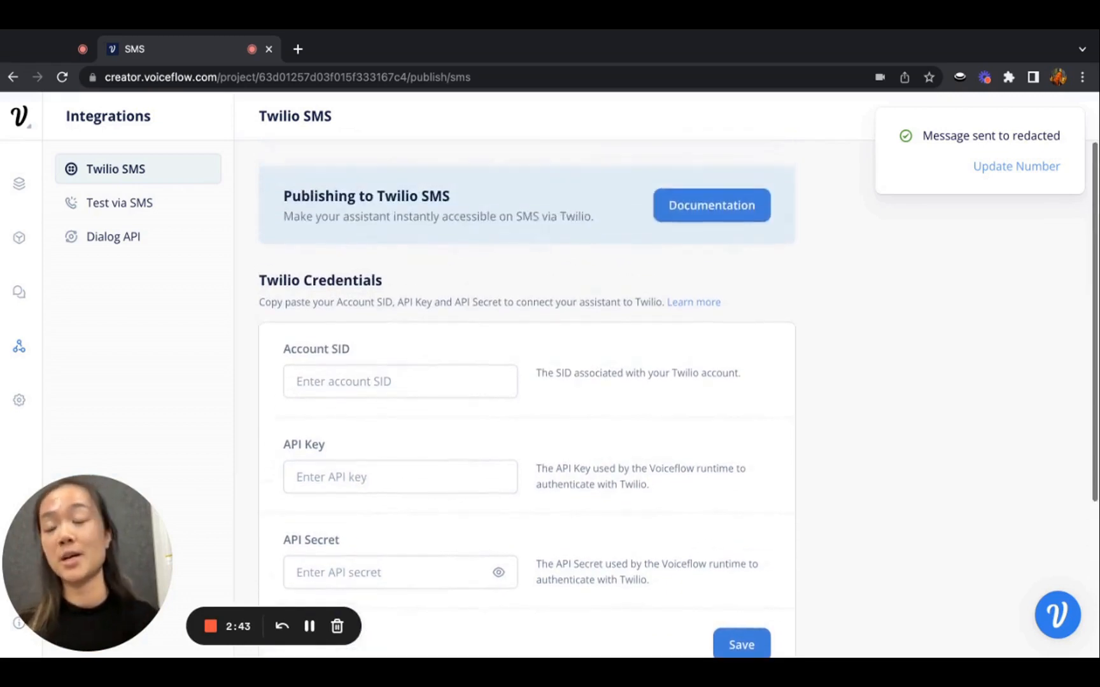
{"action": "left_click", "coordinate": [710, 205]}
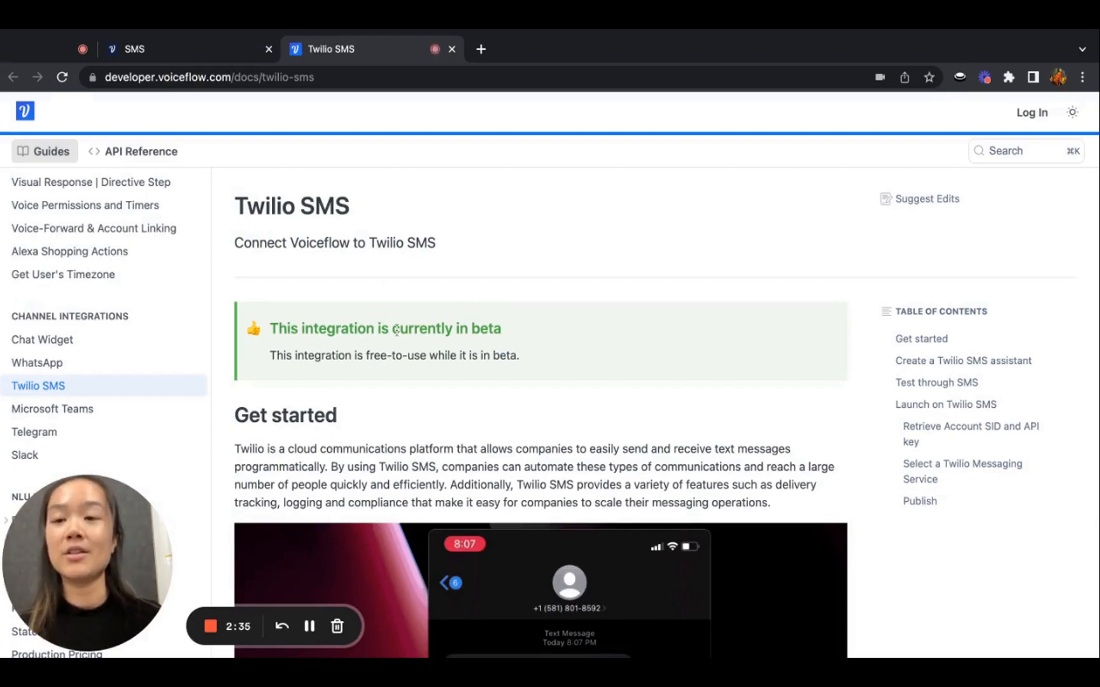
Step: Scroll the guide through Launch on Twilio SMS and Publish, then return to the SMS settings tab
{"action": "scroll", "scroll_direction": "down", "scroll_amount": 3}
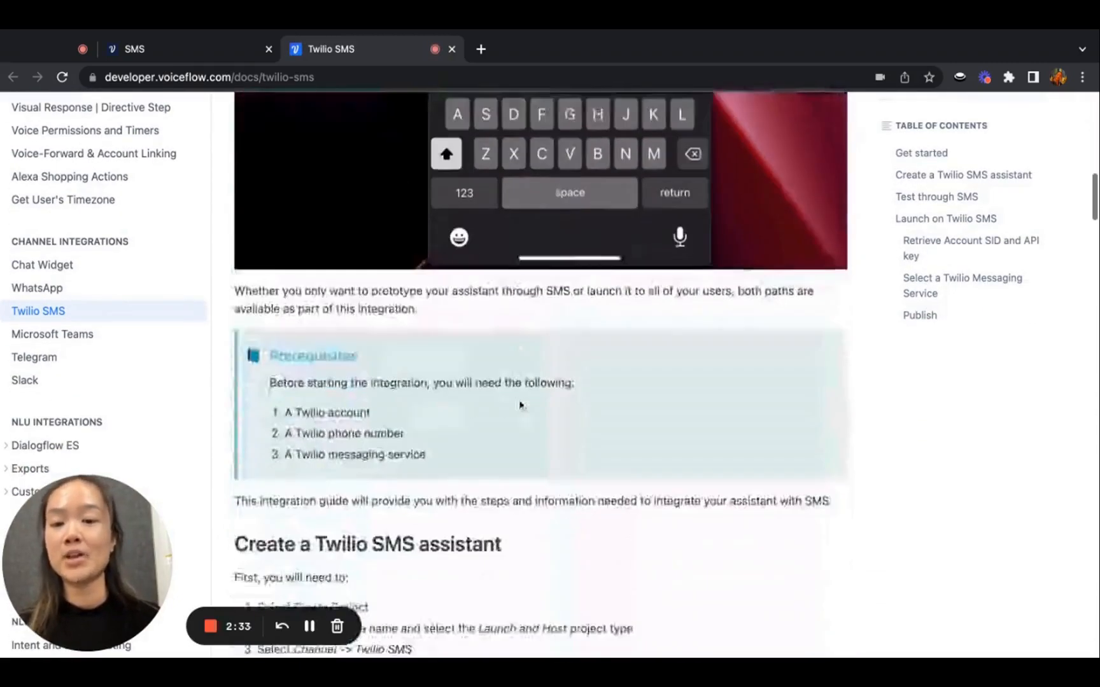
{"action": "scroll", "scroll_direction": "down", "scroll_amount": 3}
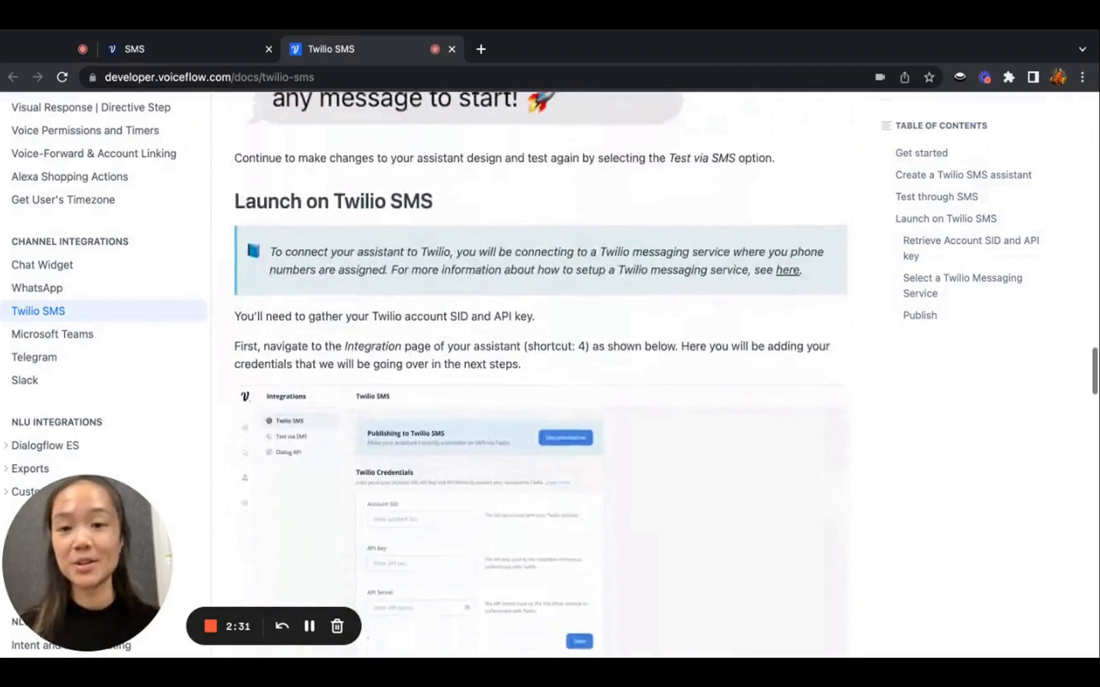
{"action": "scroll", "scroll_direction": "down", "scroll_amount": 3}
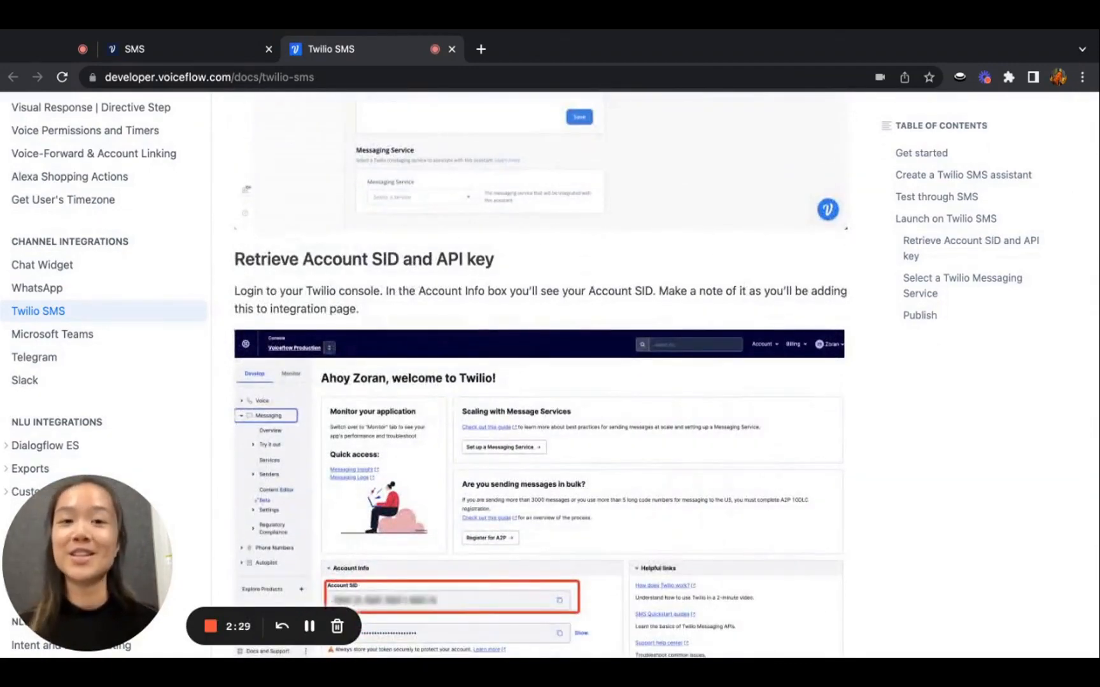
{"action": "scroll", "scroll_direction": "down", "scroll_amount": 3}
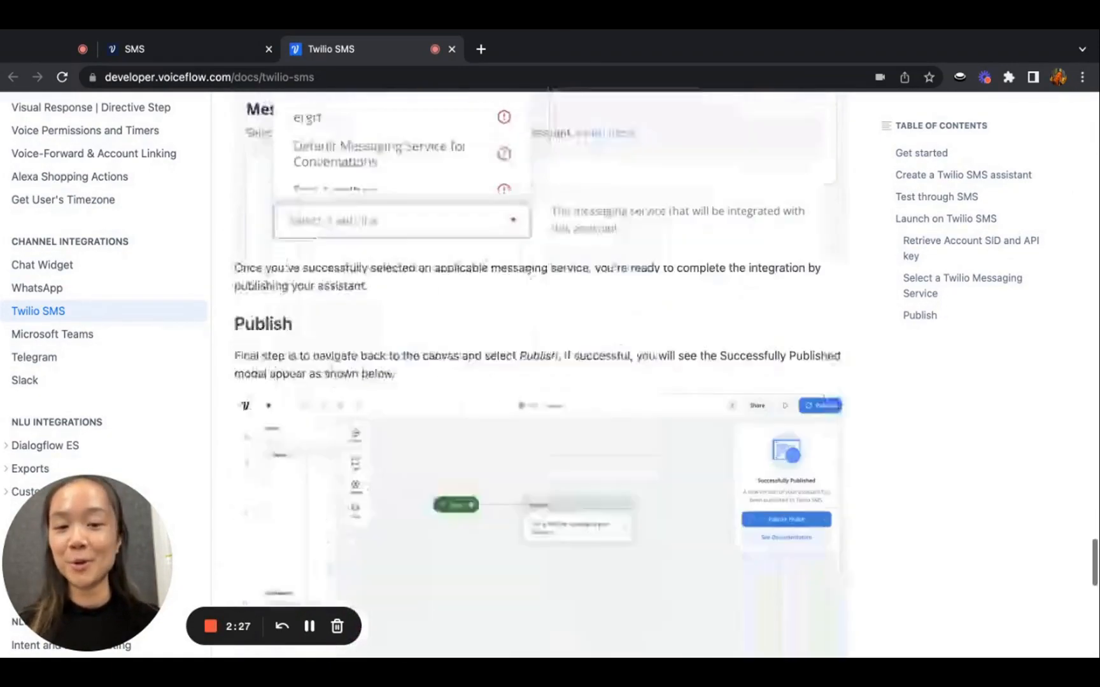
{"action": "left_click", "coordinate": [134, 49]}
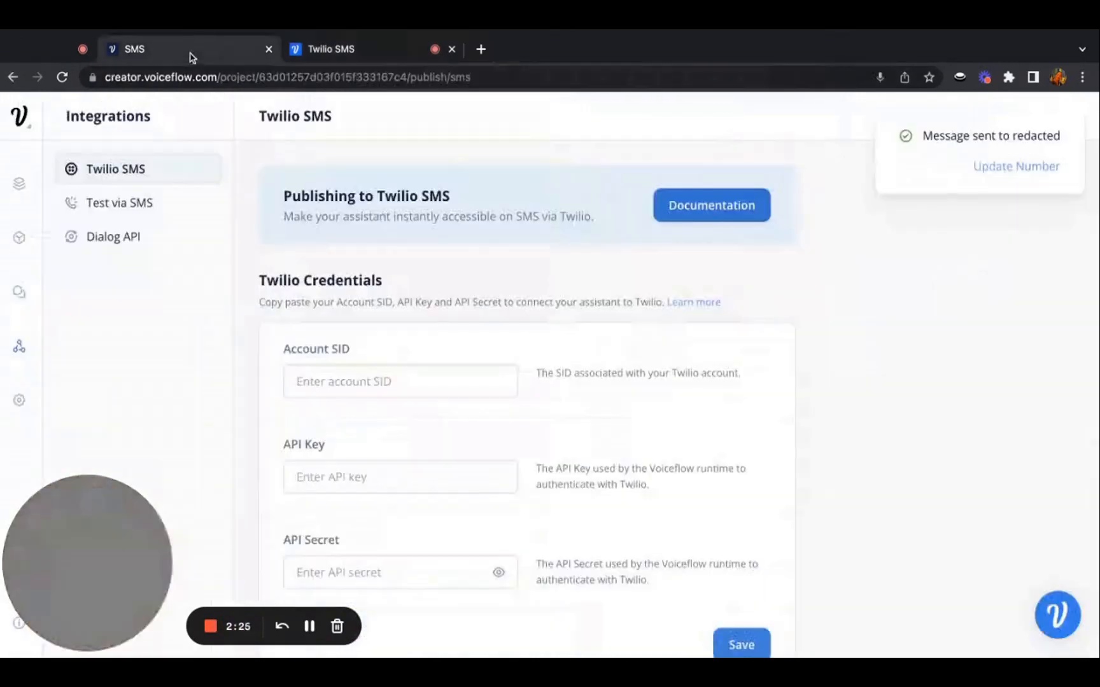
{"action": "mouse_move", "coordinate": [204, 494]}
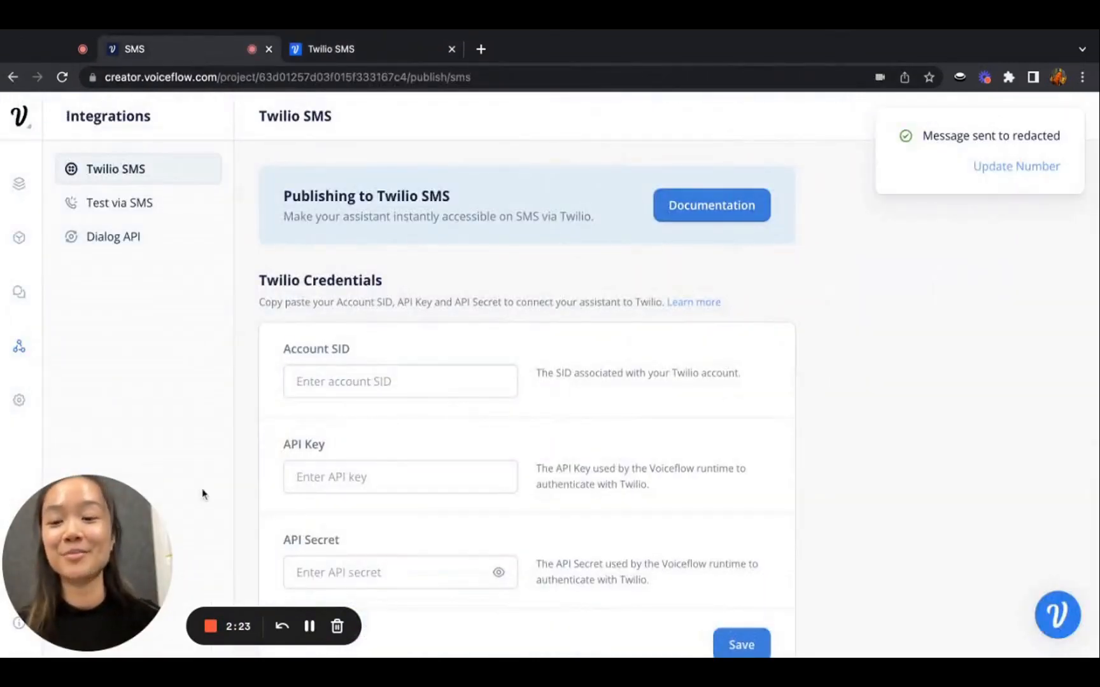